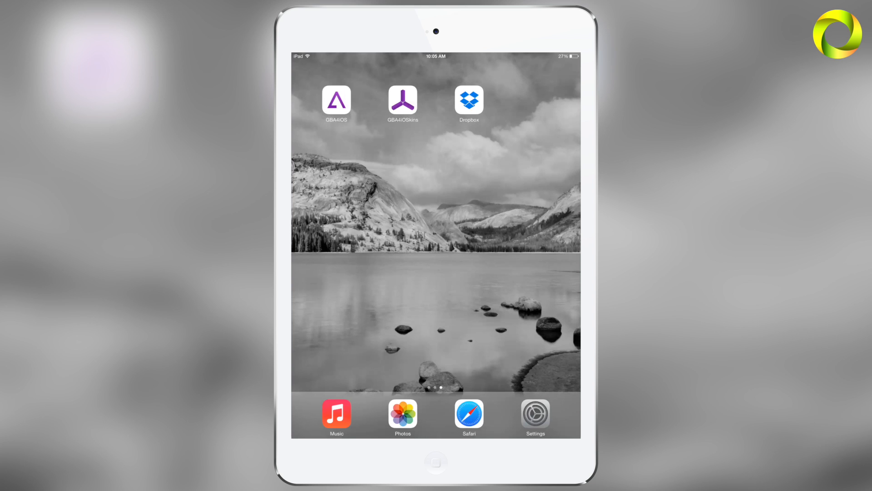
- Launch Safari and enter nds4ios.angelxwind.net in the address bar to load the site
left_click(469, 417)
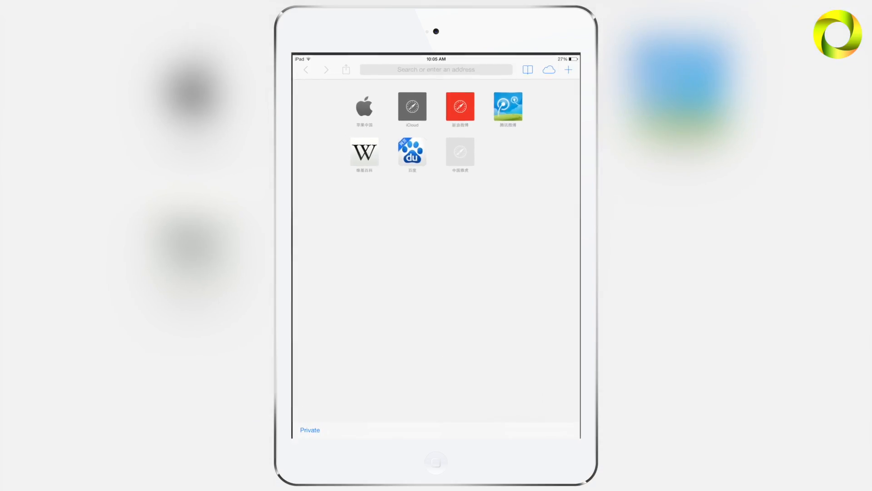
left_click(437, 69)
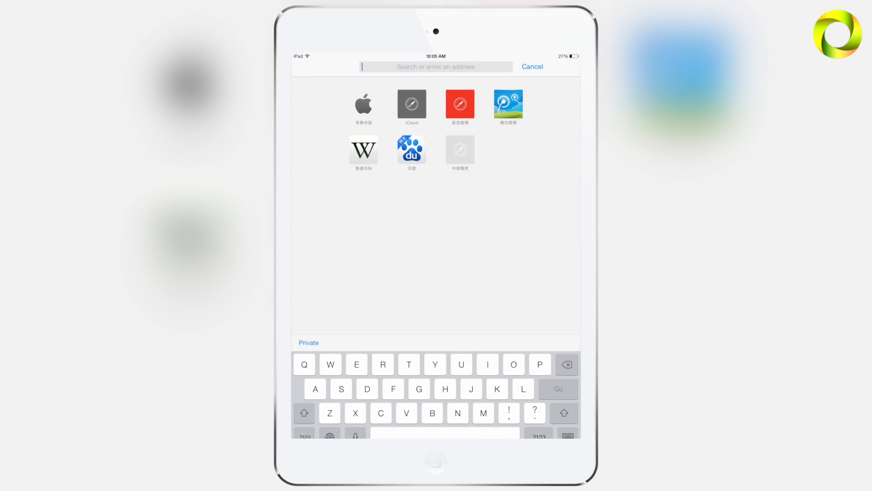
type("nds4ios.angelxwind.net")
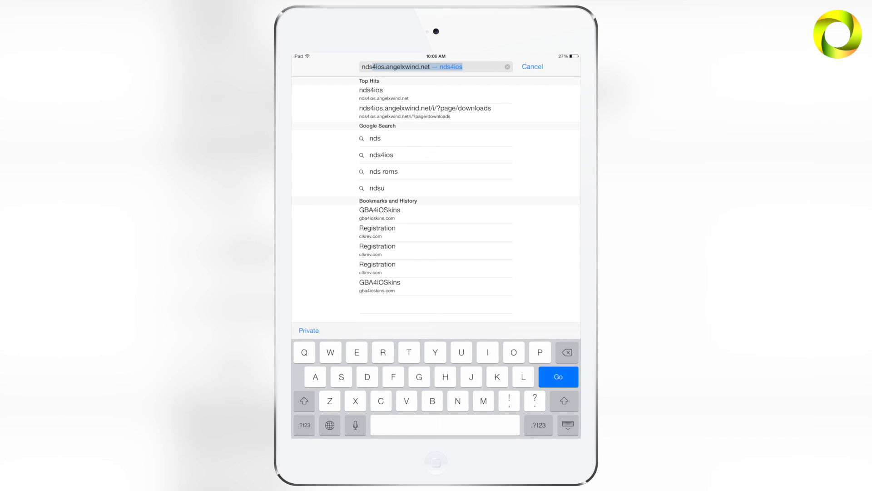
left_click(304, 425)
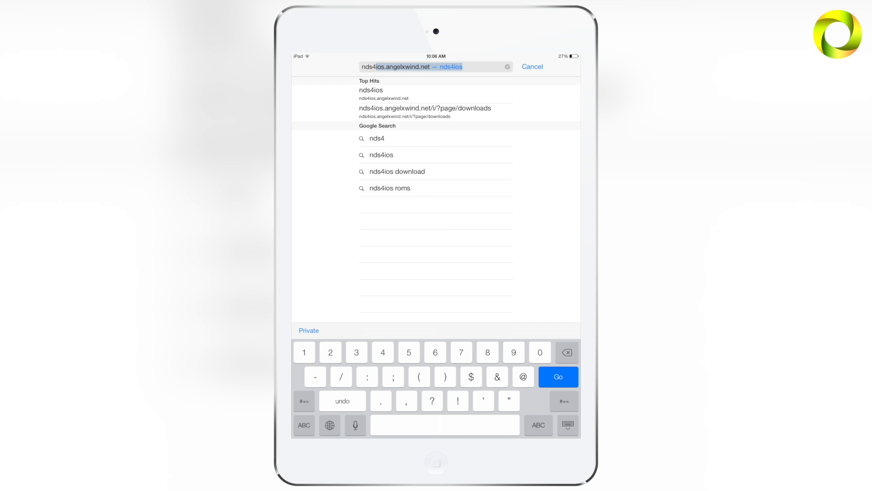
left_click(304, 425)
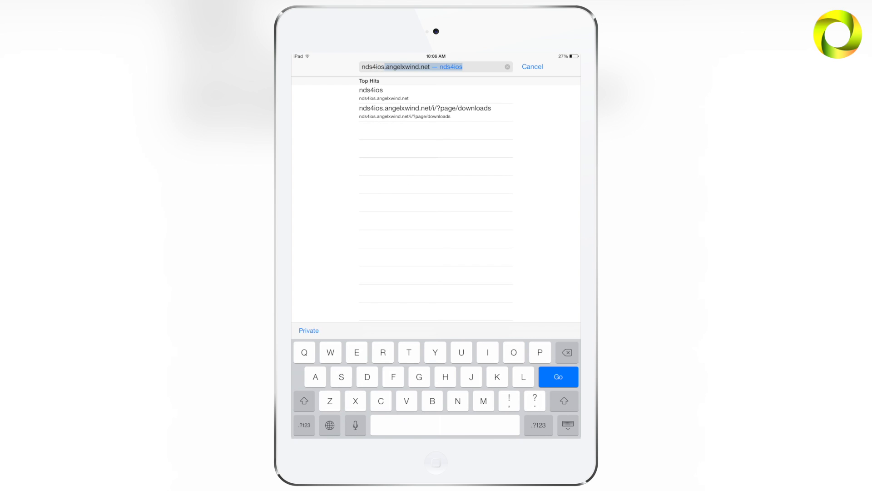
type("angelxwind.net")
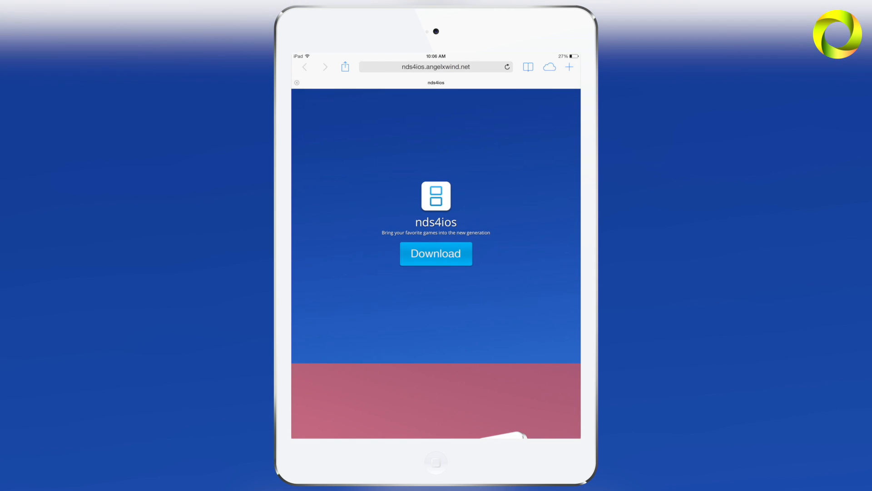
- Install nds4ios via OTA from the not-jailbroken section of the downloads page, then go Home
left_click(435, 254)
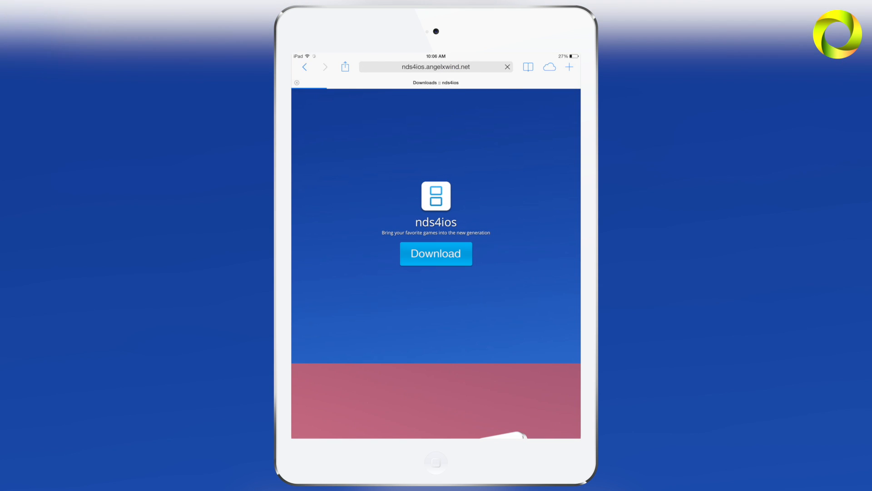
left_click(436, 254)
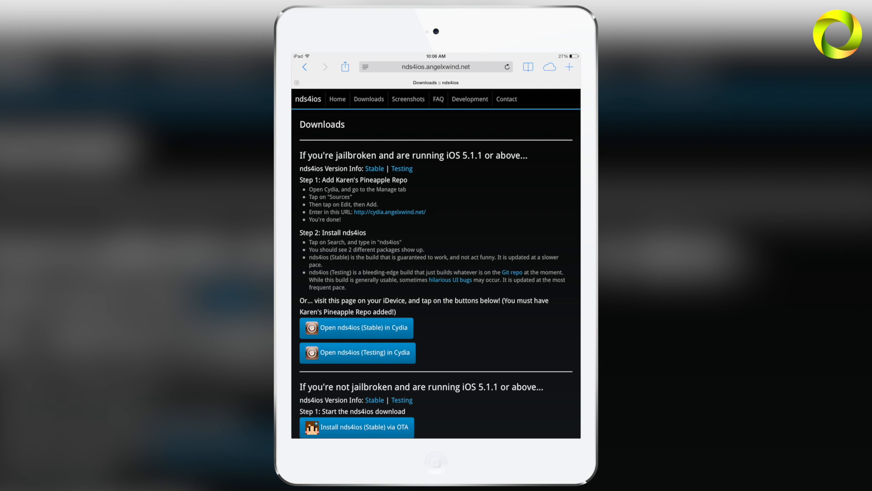
scroll("down", 3)
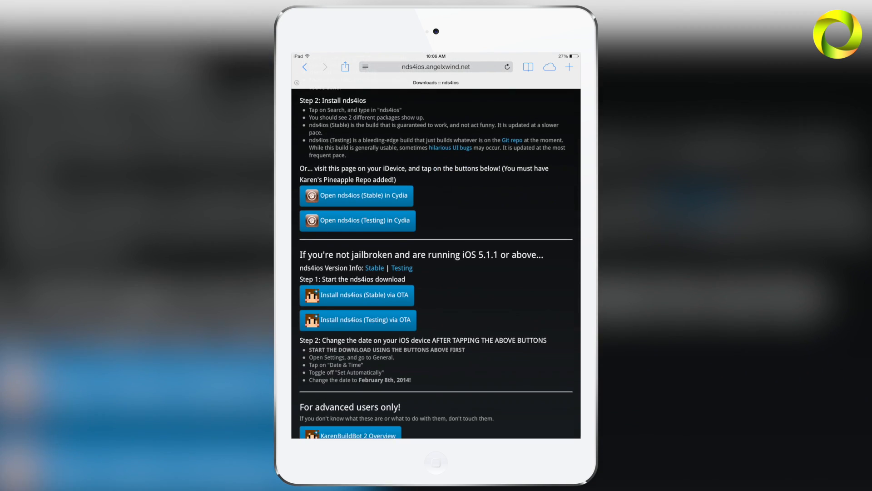
scroll("down", 3)
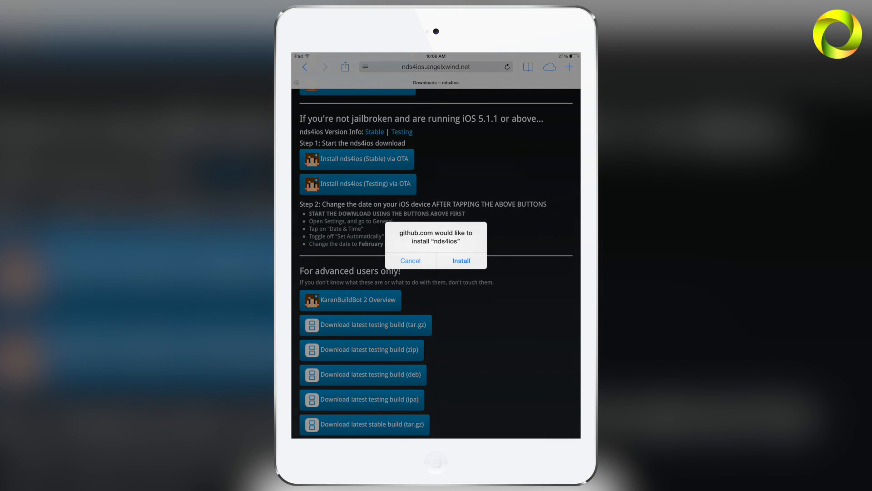
left_click(411, 260)
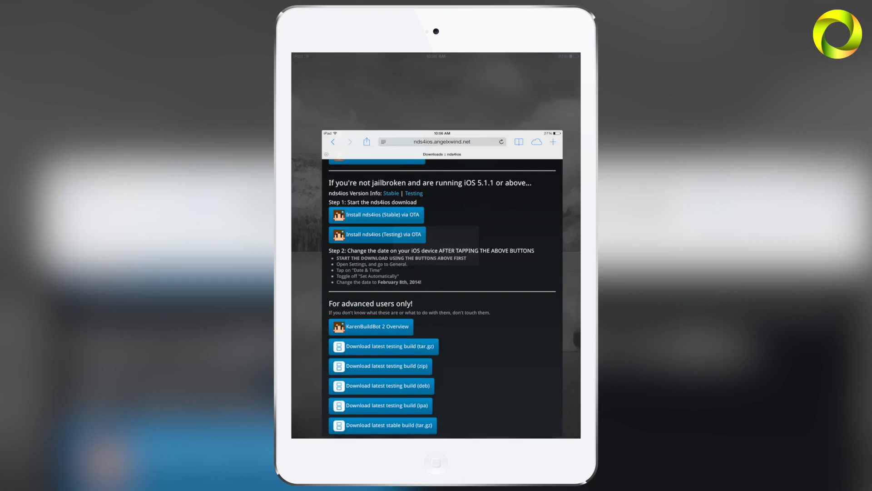
left_click(435, 462)
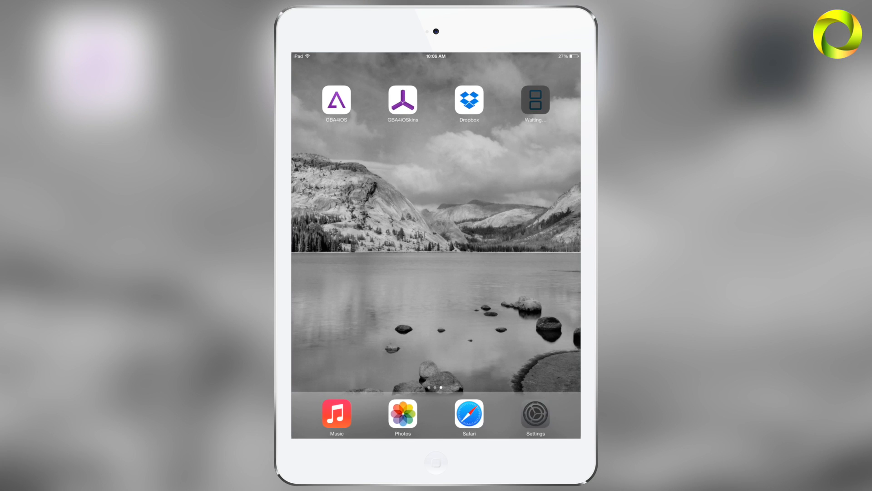
- Switch off Set Automatically under General > Date & Time in Settings and return Home
left_click(534, 416)
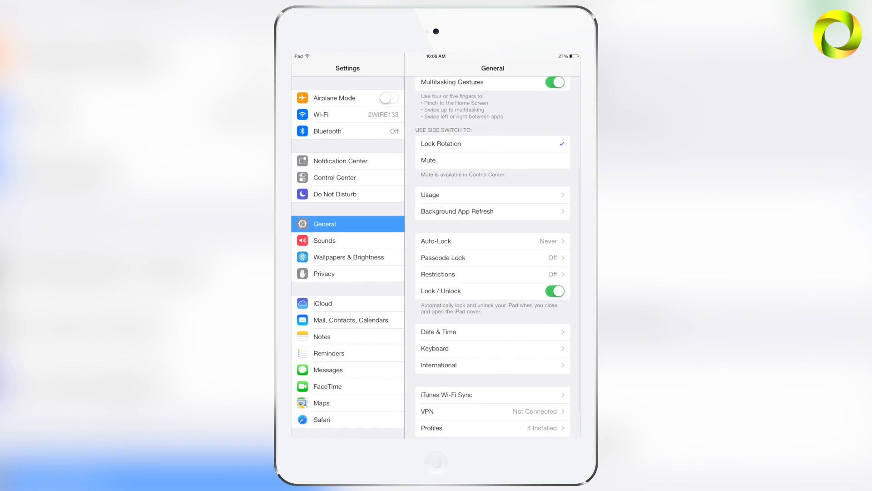
left_click(438, 332)
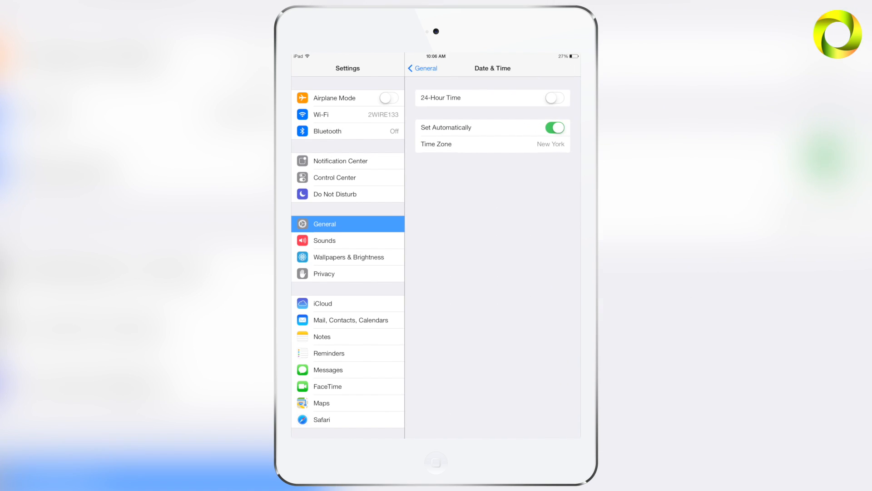
left_click(553, 127)
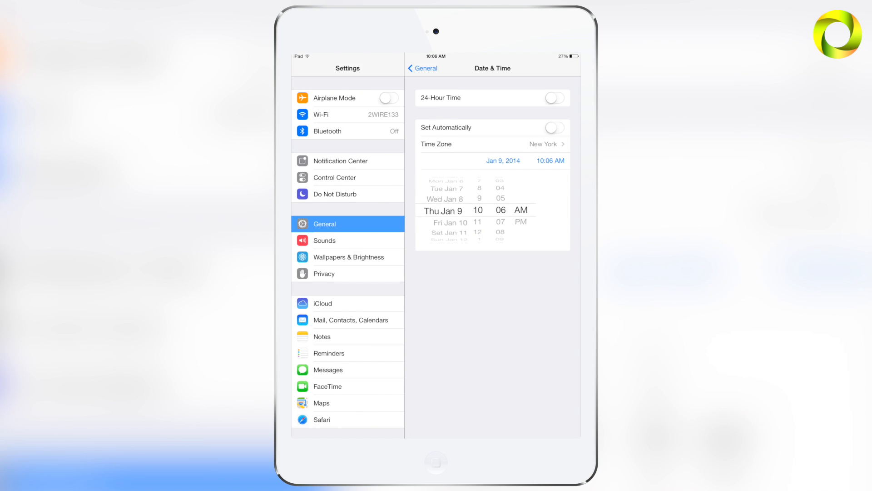
left_click(435, 462)
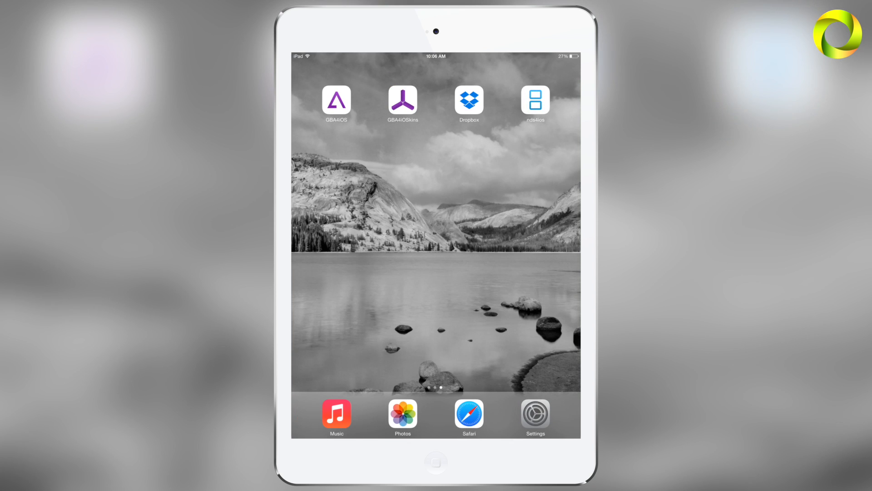
- Launch nds4ios to its empty ROM List, then turn automatic date and time back on in Settings
left_click(336, 100)
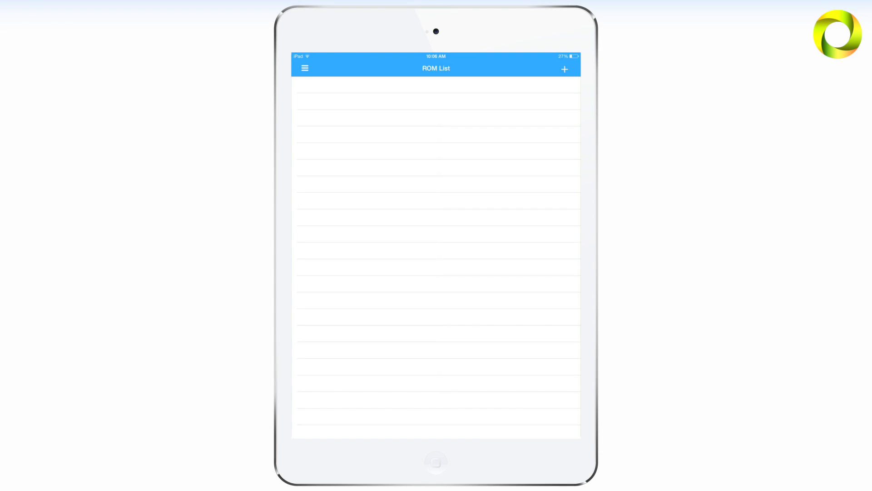
left_click(436, 462)
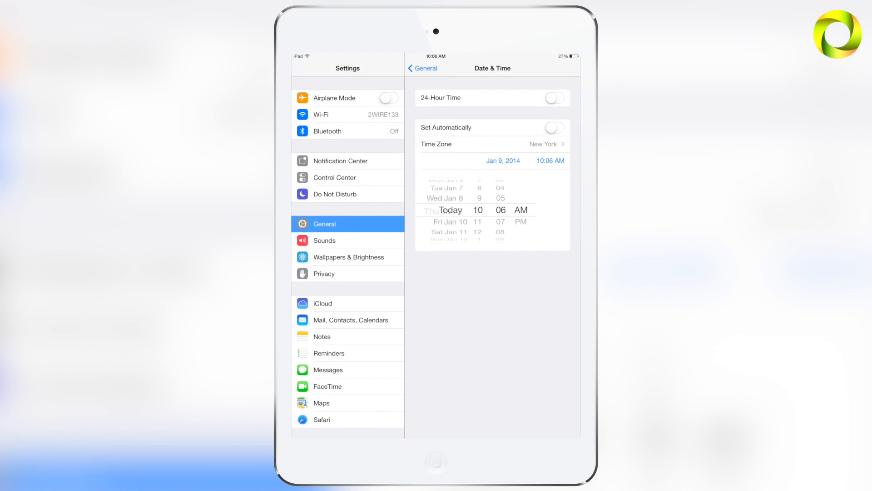
left_click(555, 127)
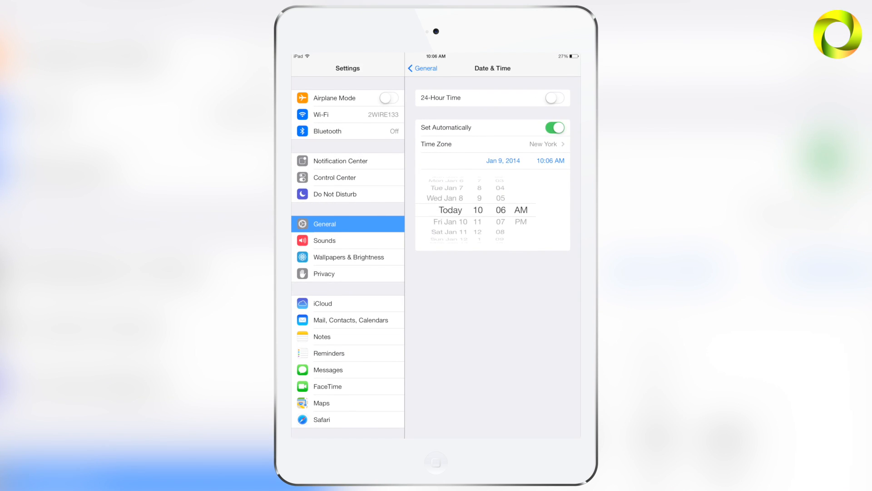
left_click(422, 68)
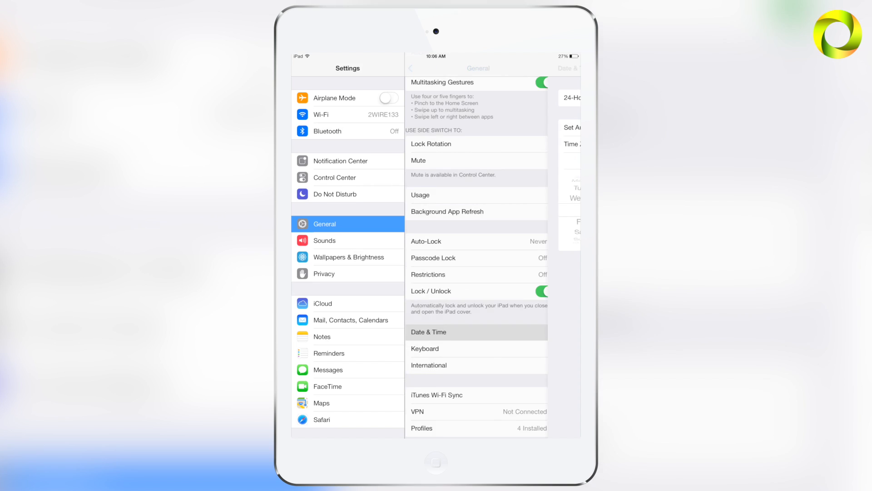
left_click(435, 463)
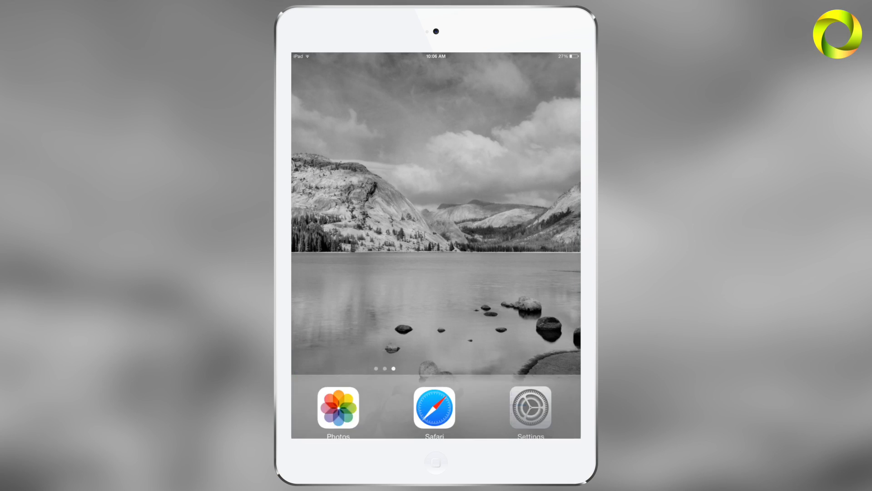
scroll("left", 3)
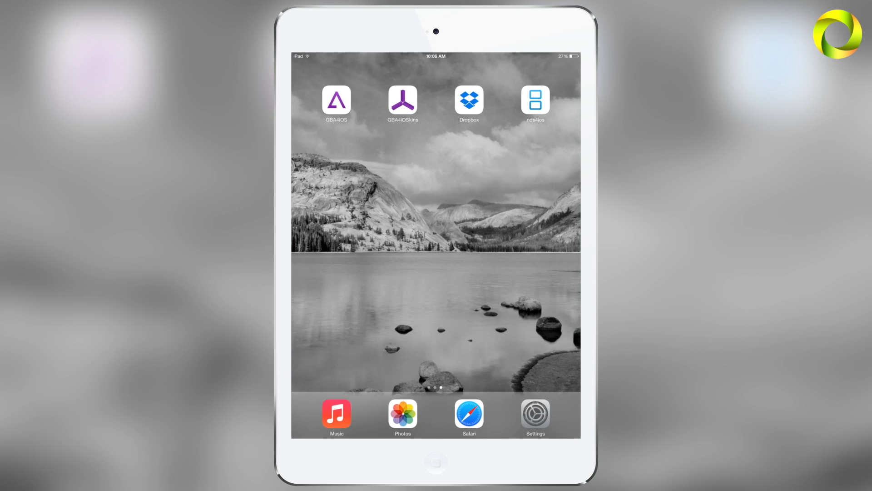
- Add a ROM via + in nds4ios and accept the disclaimer to reach CoolROM's DS page in Safari
left_click(336, 99)
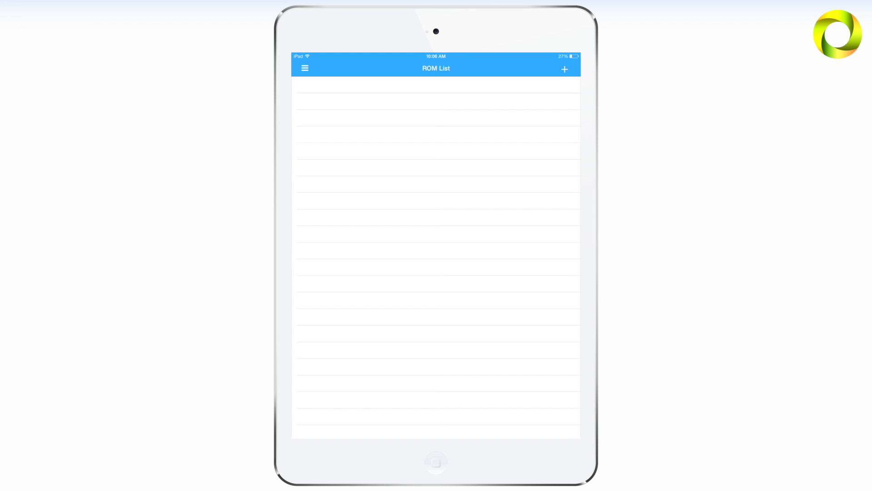
left_click(565, 68)
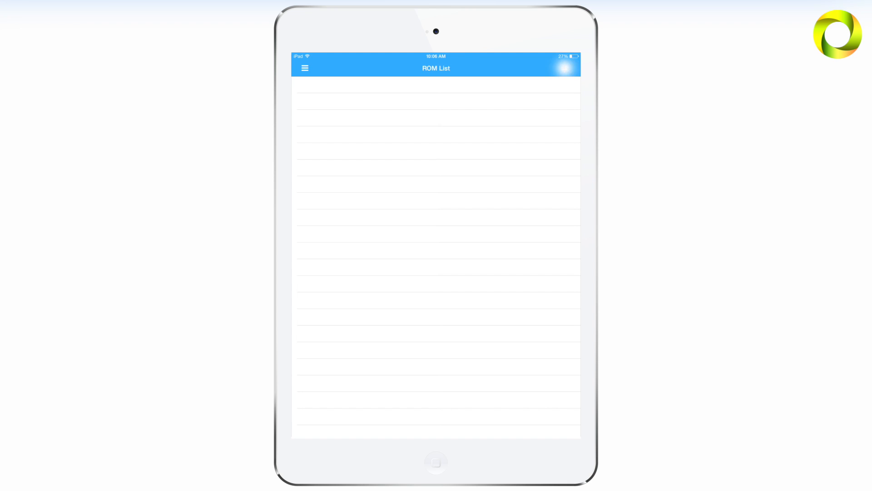
left_click(564, 68)
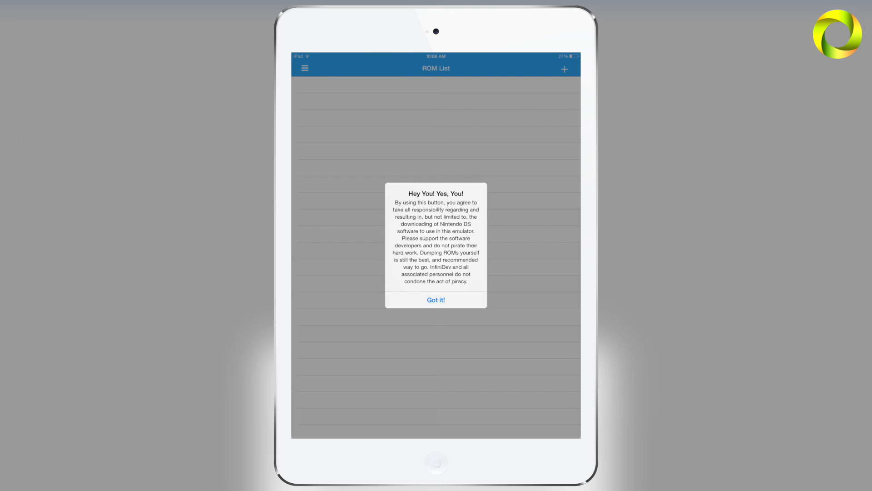
left_click(435, 299)
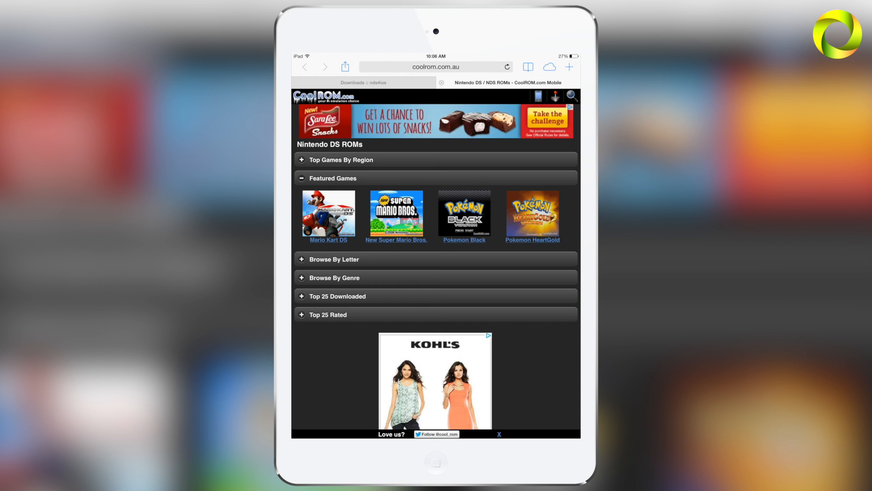
- Download the New Super Mario Bros. zip (13.7 MB) from its CoolROM page
left_click(396, 216)
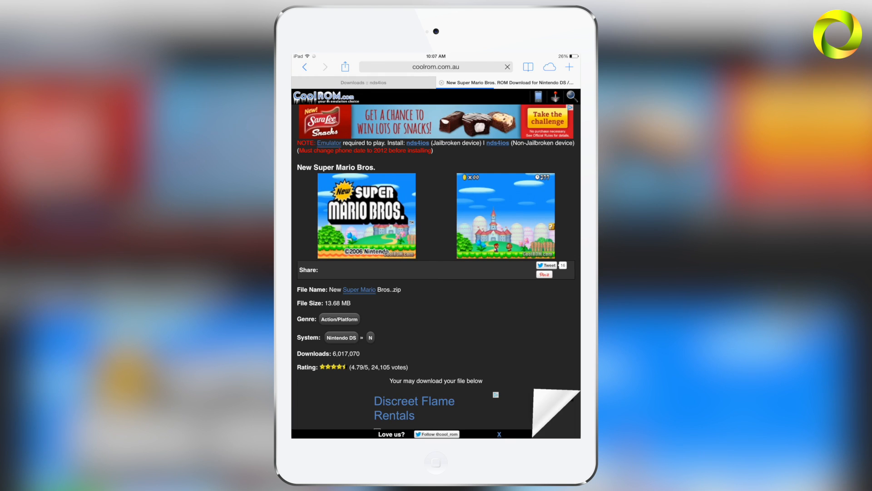
scroll("down", 3)
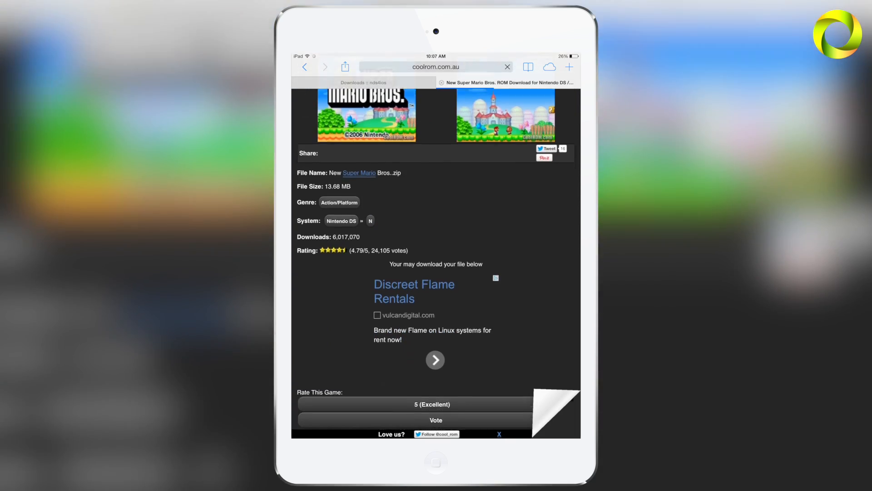
scroll("down", 3)
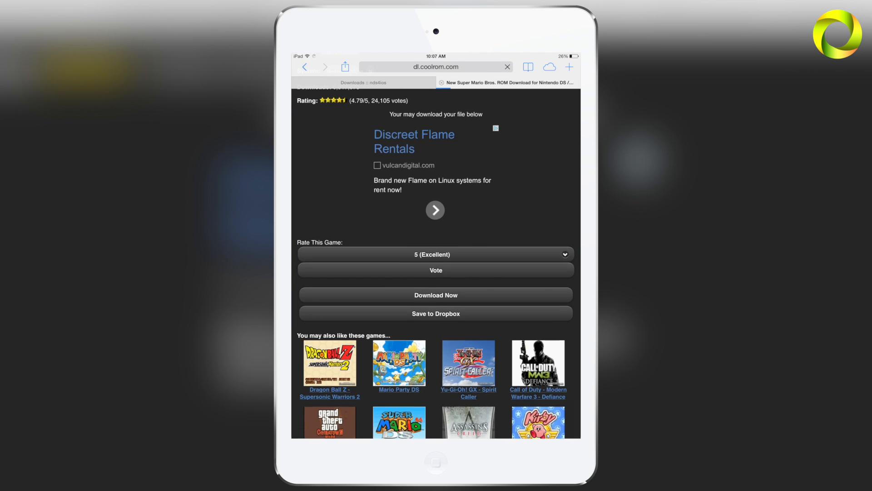
left_click(435, 295)
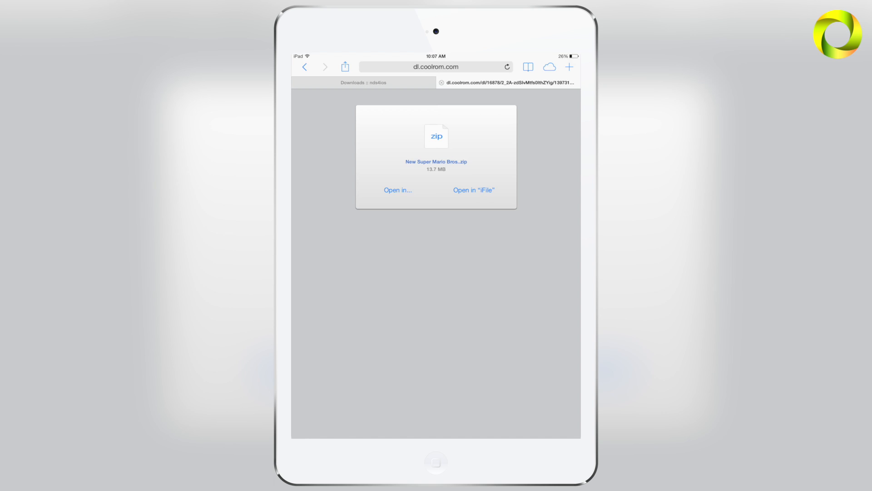
- Send the downloaded zip to nds4ios so New Super Mario Bros. appears in the ROM List
left_click(398, 190)
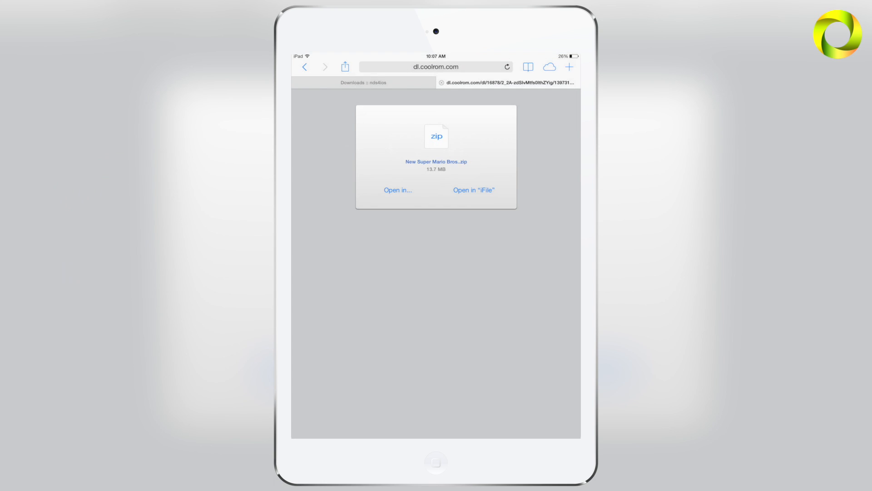
left_click(473, 190)
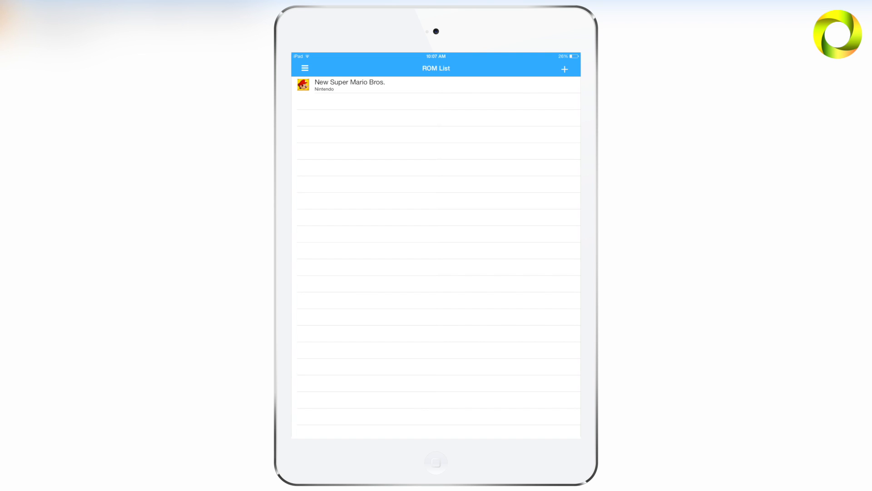
- Turn on Show FPS in nds4ios Settings and return to the ROM List via the side menu
left_click(304, 68)
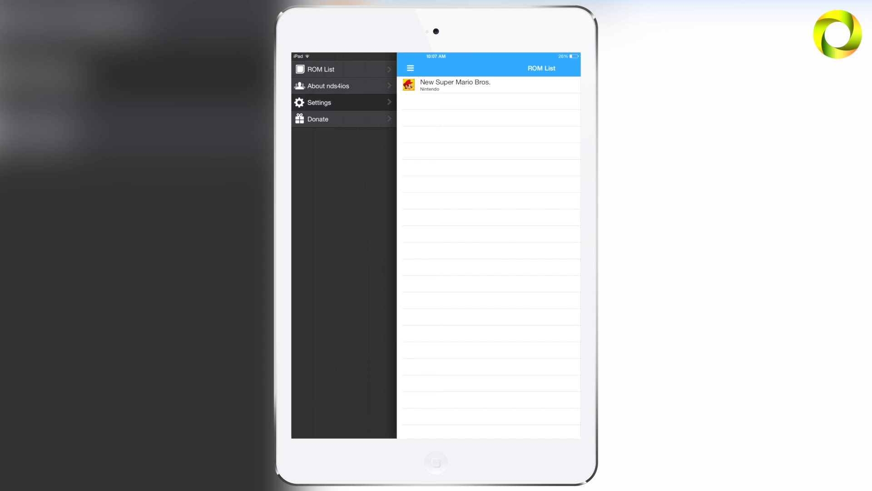
left_click(319, 103)
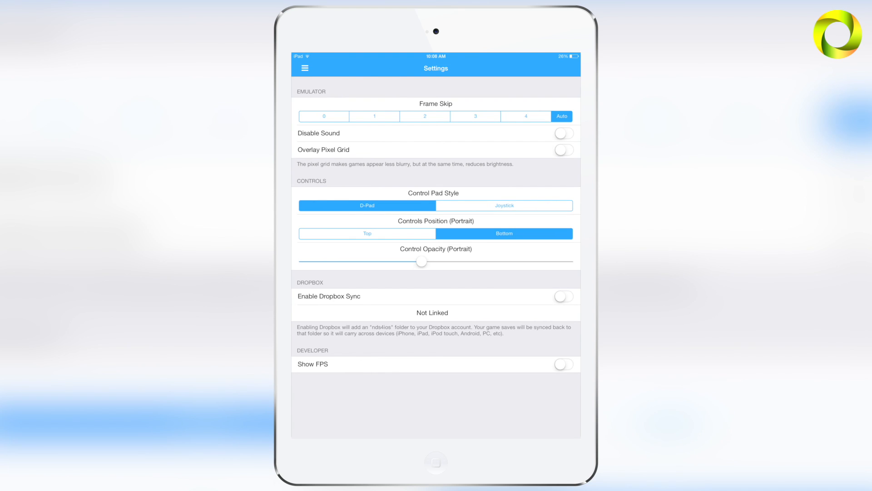
left_click(563, 363)
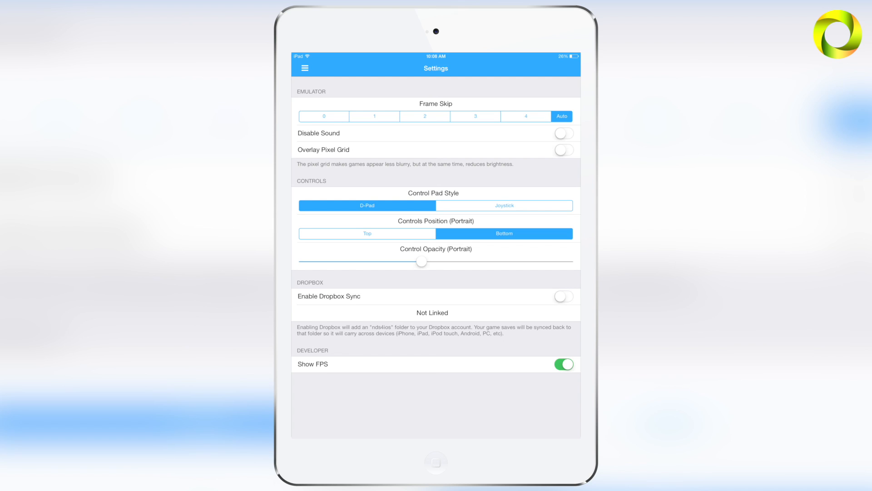
left_click(306, 68)
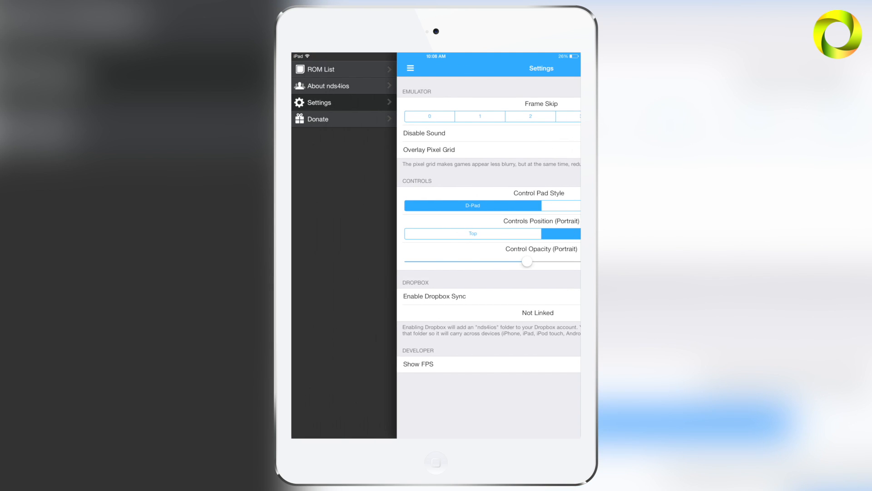
left_click(319, 69)
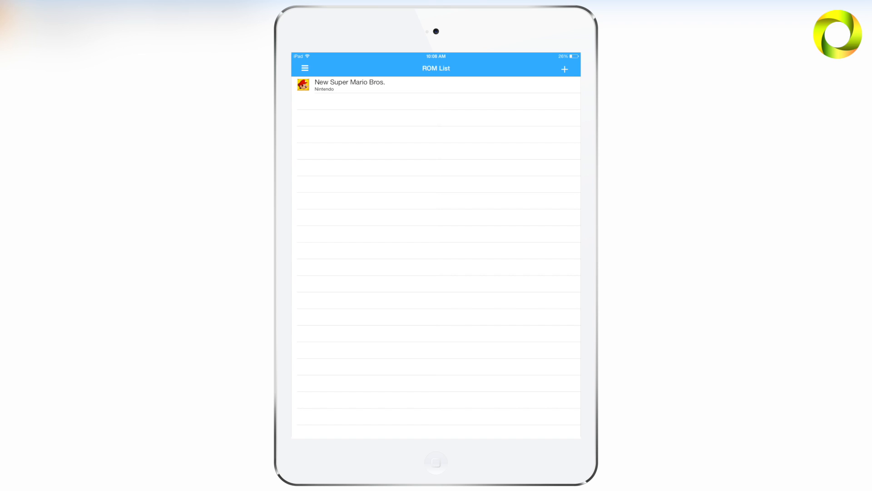
- Launch a game from the ROM List so it runs with the 60 FPS counter showing
left_click(348, 86)
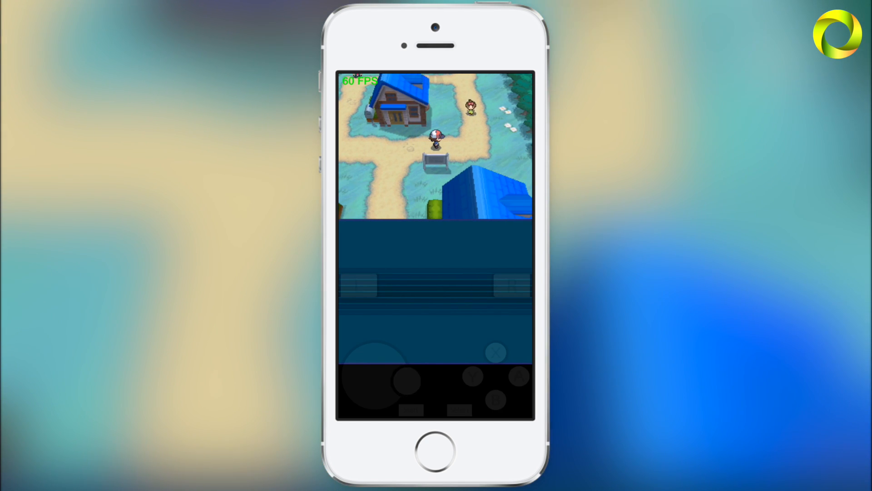
- Save the Pokémon Black progress in Nuvema Town through the in-game X menu and confirm YES
left_click(378, 376)
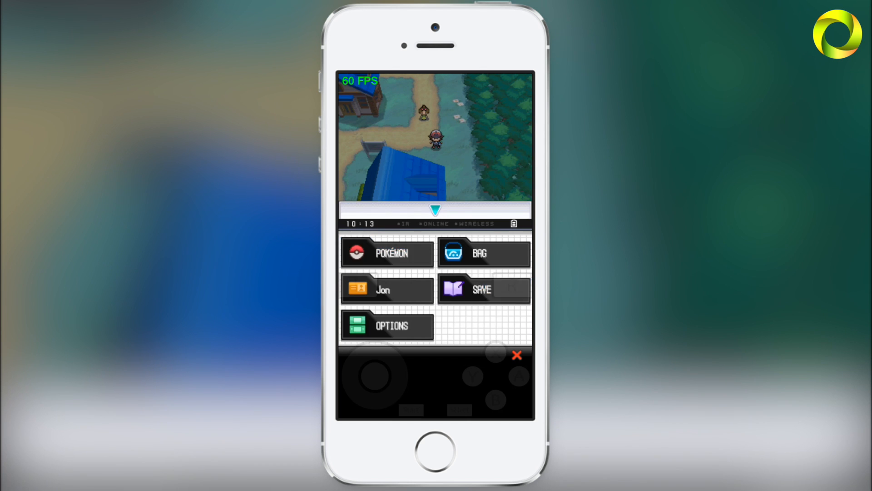
left_click(483, 289)
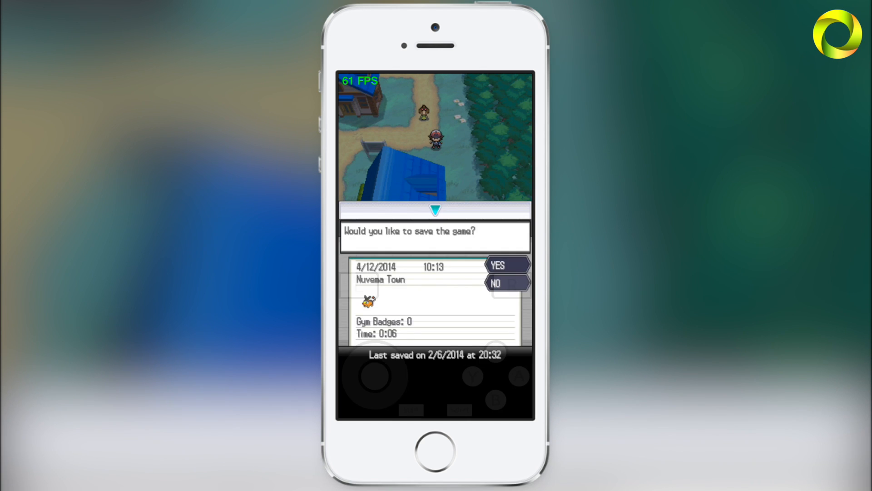
left_click(497, 264)
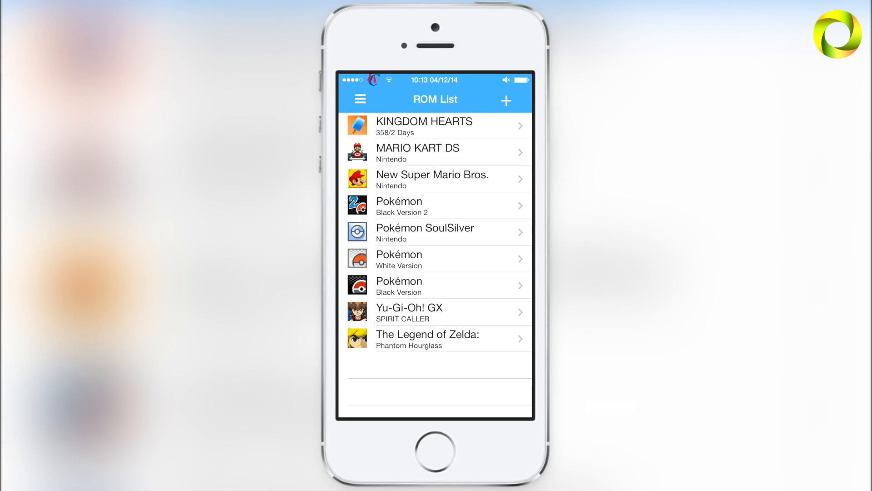
- Relaunch Pokémon Black Version from the ROM List and continue the Nuvema Town save
left_click(435, 285)
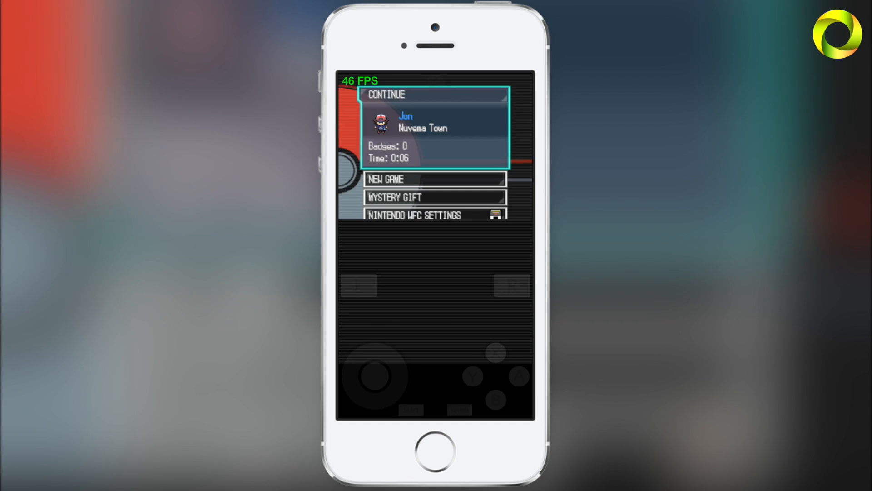
left_click(436, 128)
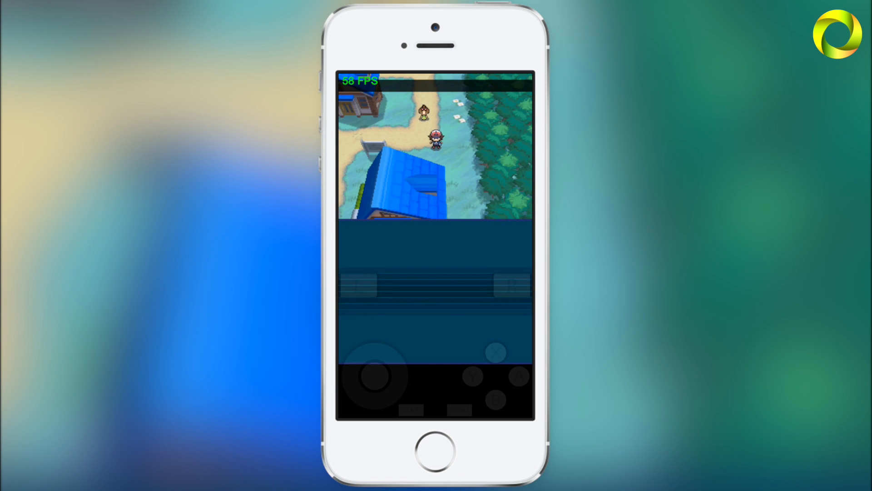